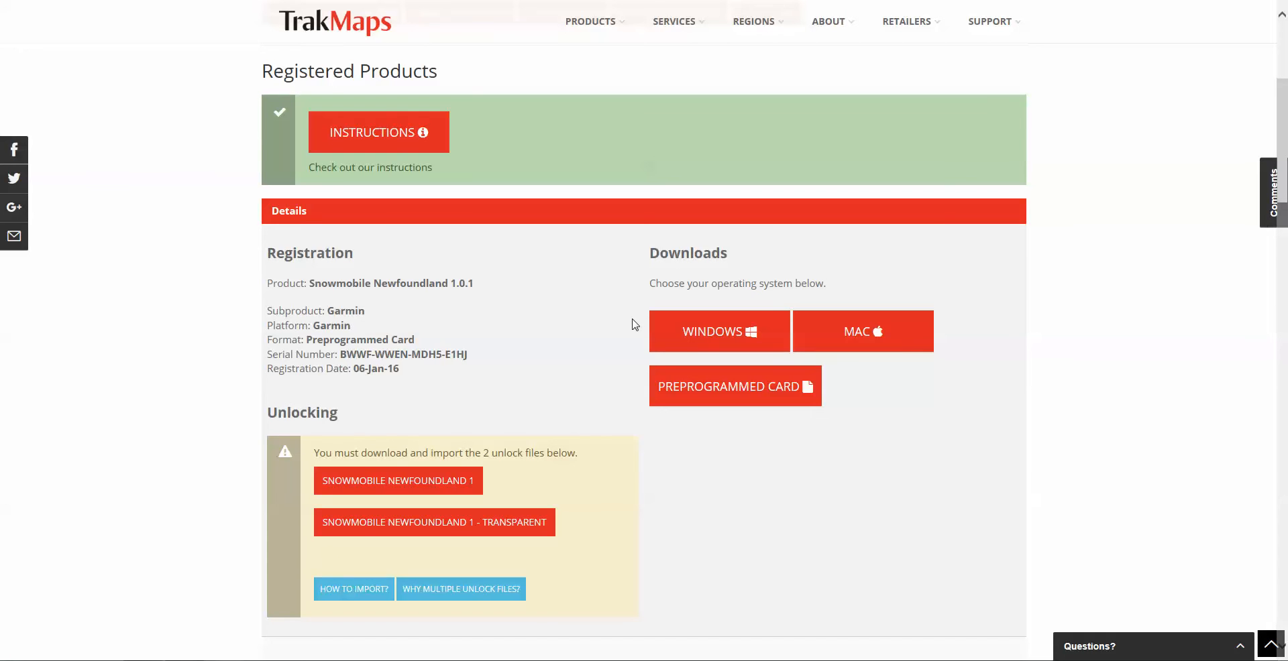
{"action": "mouse_move", "coordinate": [664, 151]}
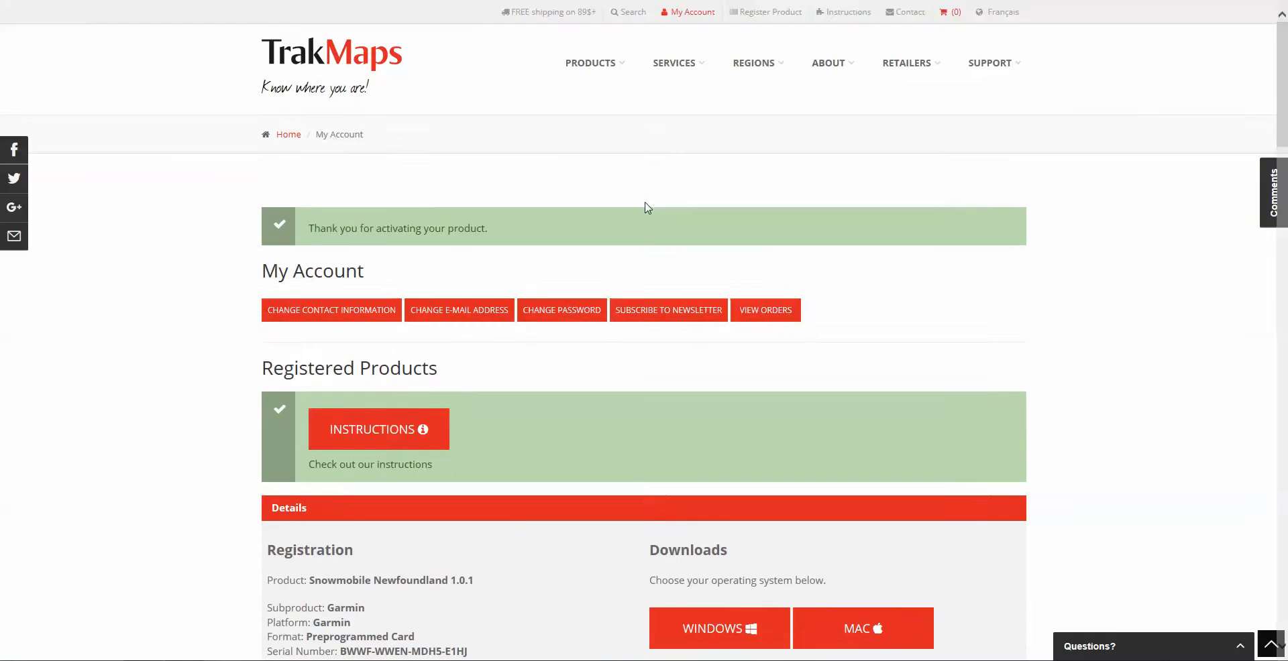
{"action": "mouse_move", "coordinate": [692, 11]}
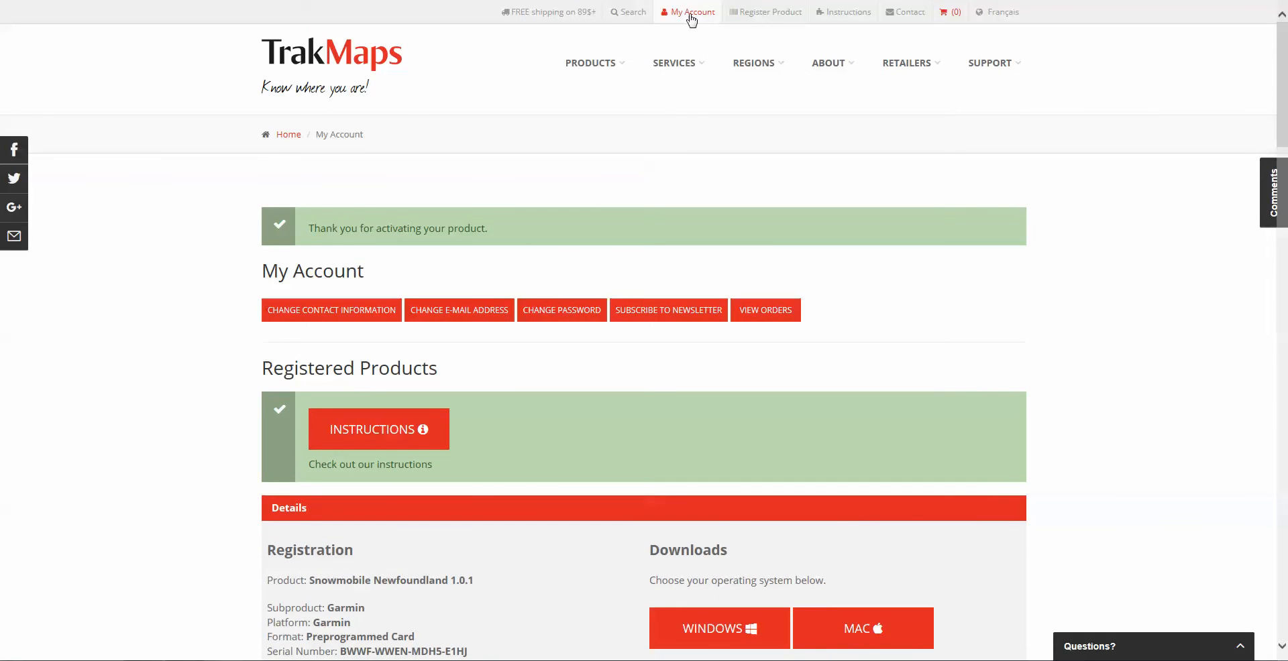
Scroll down to the Snowmobile Newfoundland 1.0.1 downloads and choose the Windows version
{"action": "scroll", "scroll_direction": "down", "scroll_amount": 3}
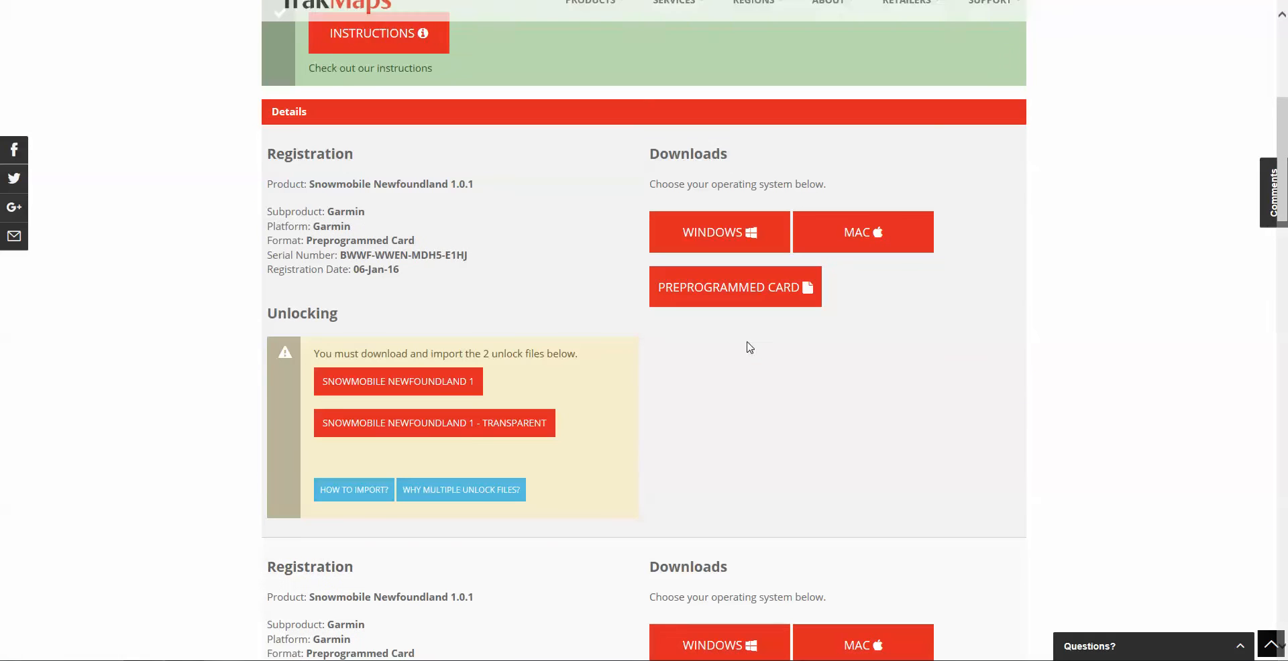
{"action": "scroll", "scroll_direction": "down", "scroll_amount": 3}
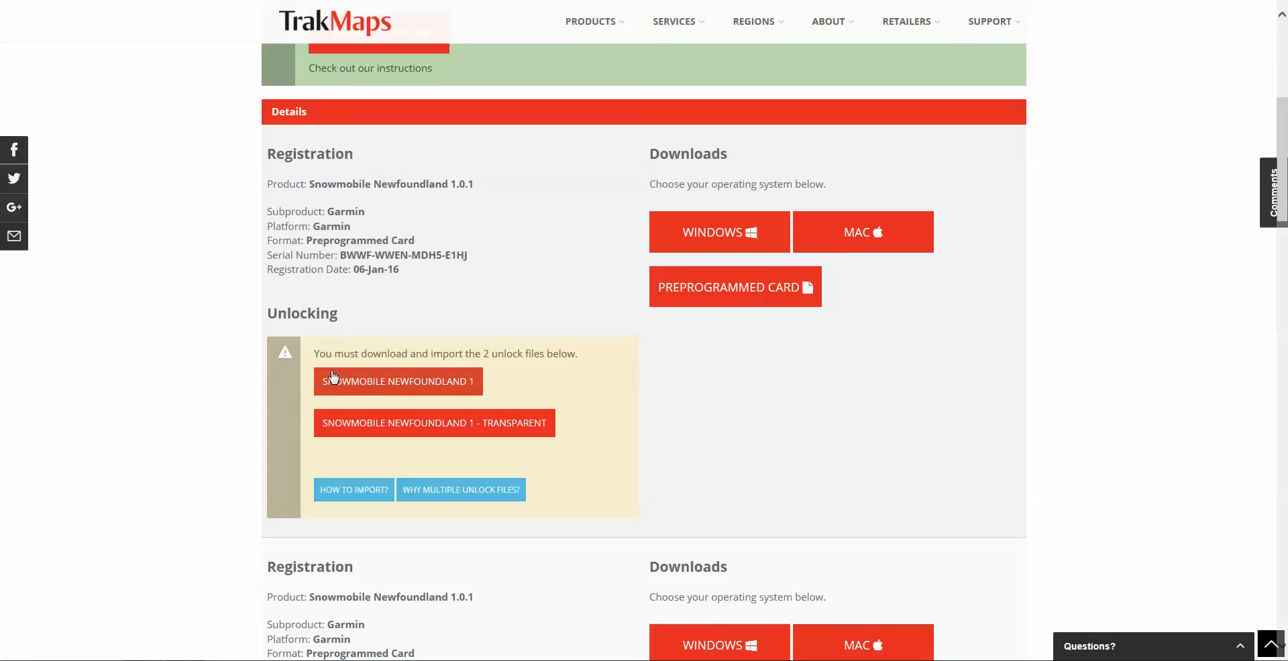
{"action": "mouse_move", "coordinate": [479, 432]}
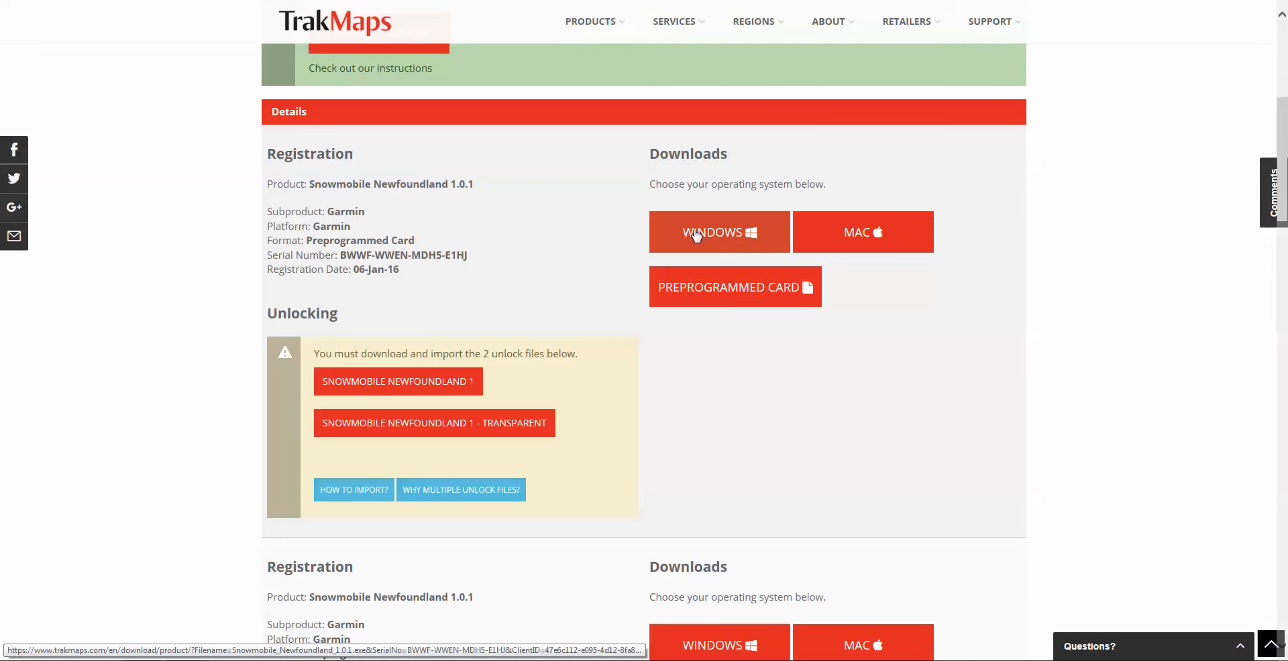
{"action": "mouse_move", "coordinate": [728, 246]}
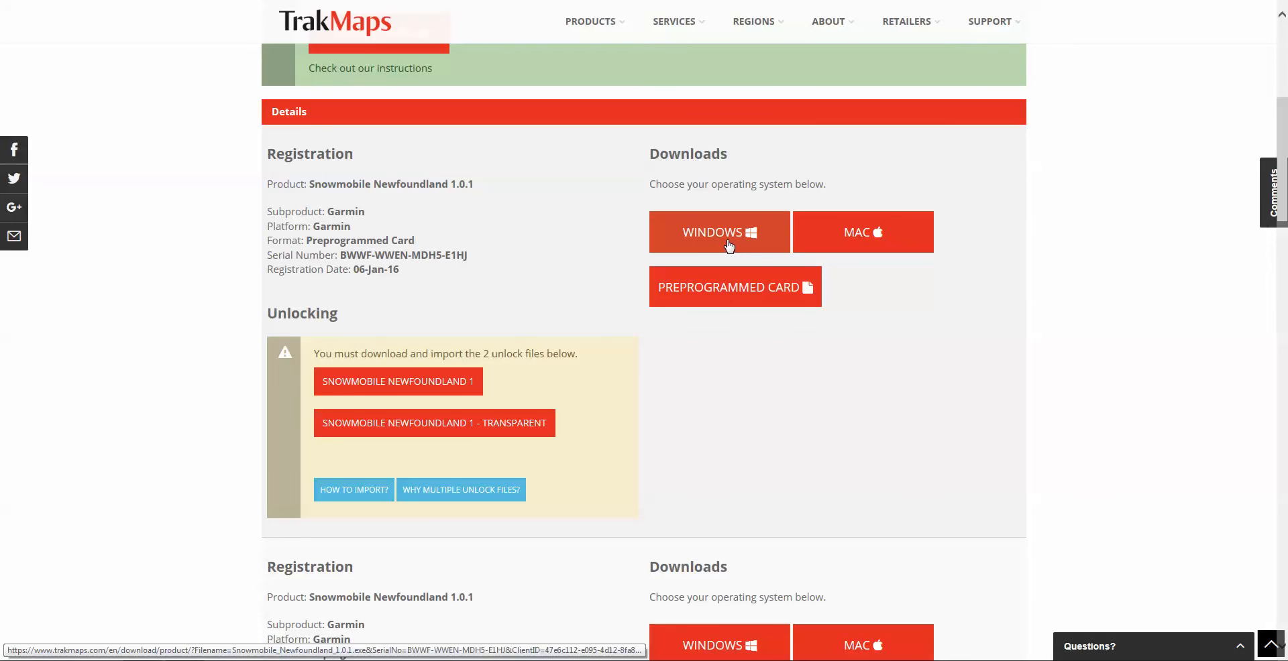
{"action": "mouse_move", "coordinate": [747, 238]}
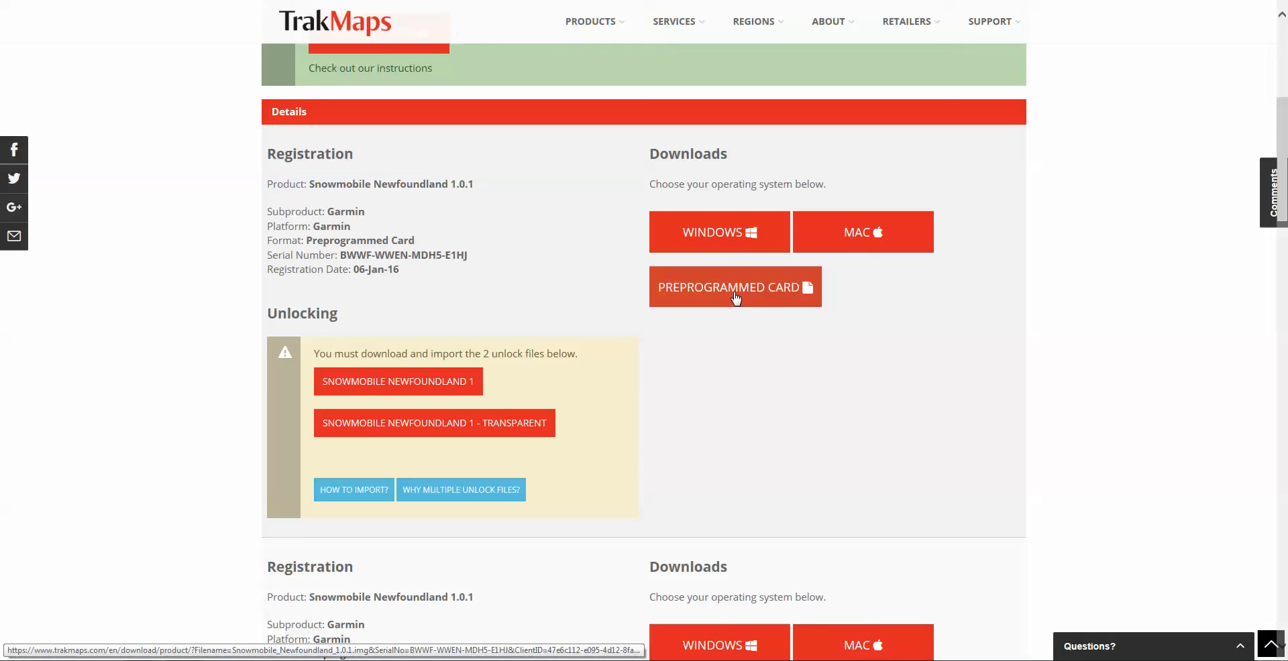
{"action": "mouse_move", "coordinate": [720, 232]}
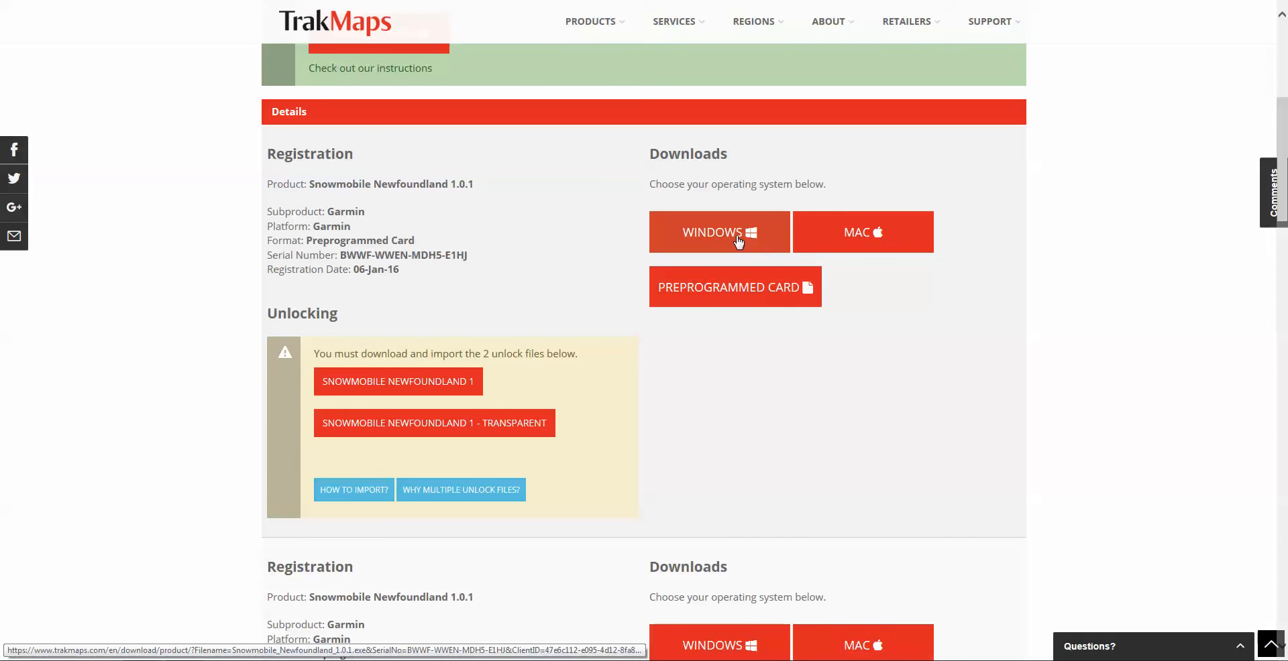
{"action": "left_click", "coordinate": [718, 231]}
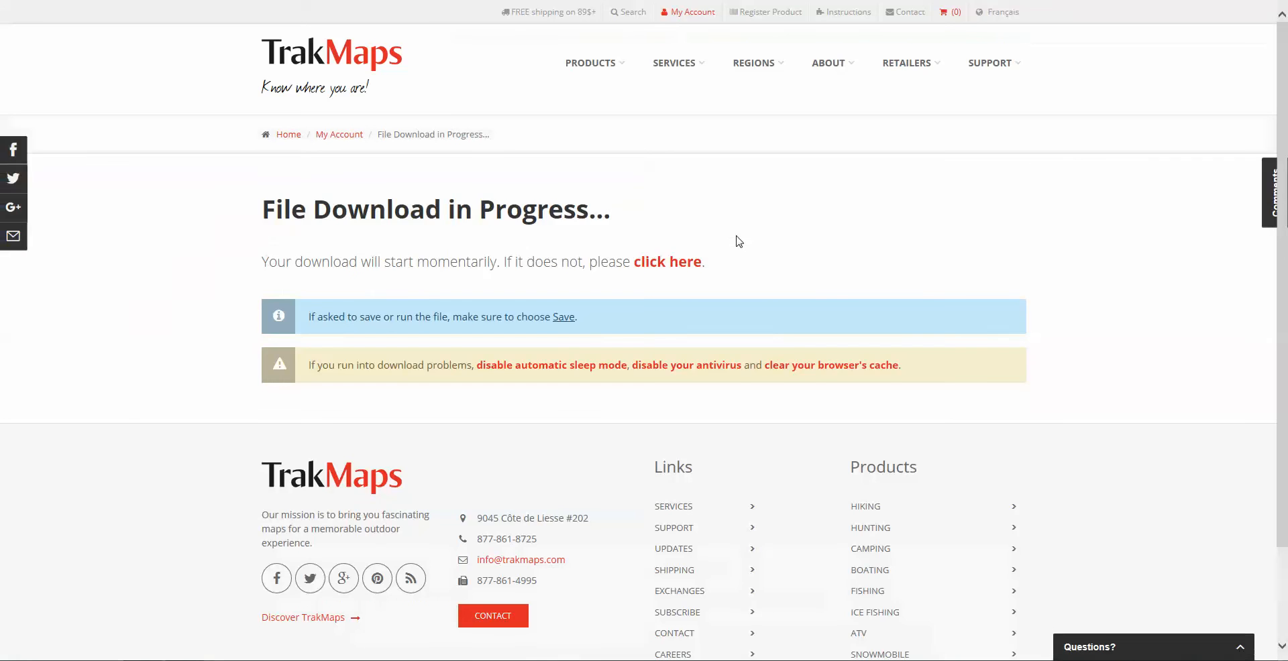
{"action": "mouse_move", "coordinate": [726, 247]}
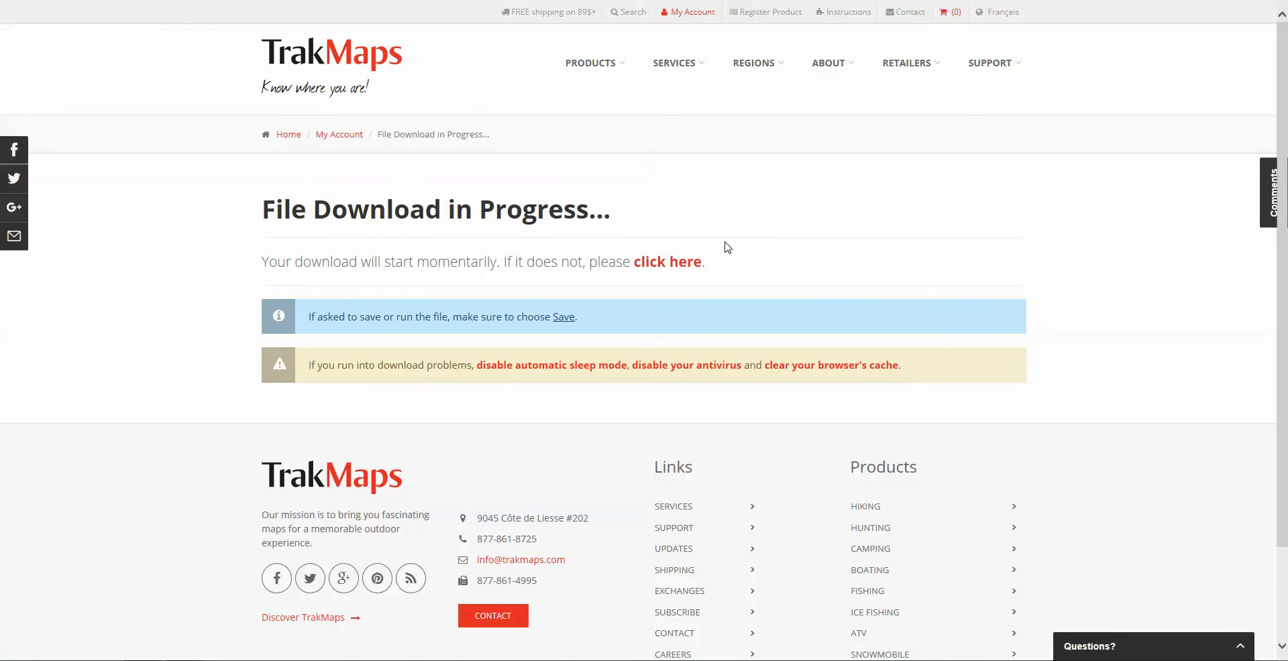
{"action": "mouse_move", "coordinate": [649, 248]}
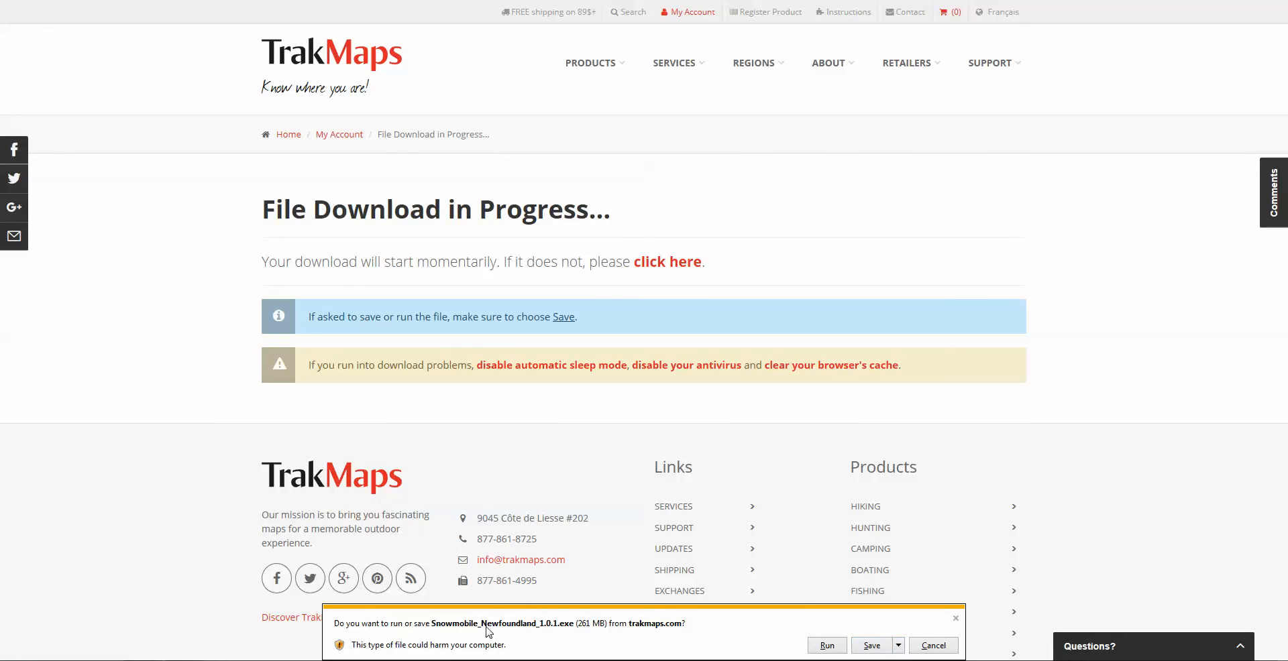
{"action": "mouse_move", "coordinate": [582, 633]}
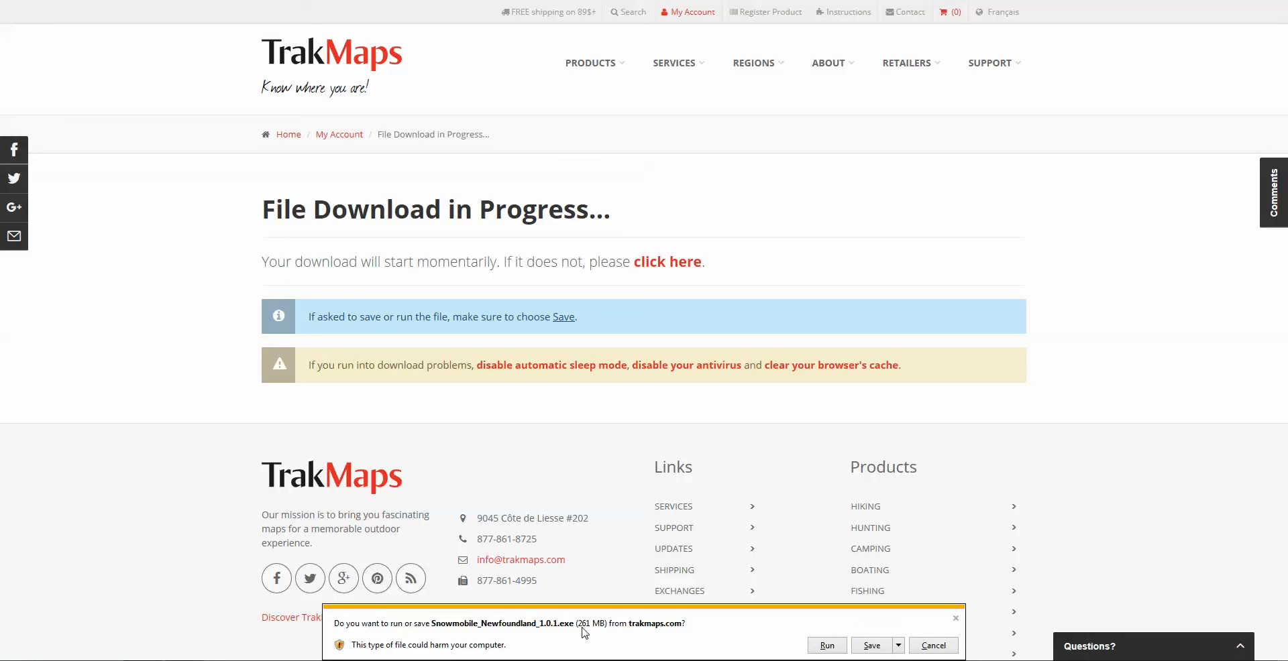
{"action": "mouse_move", "coordinate": [555, 633]}
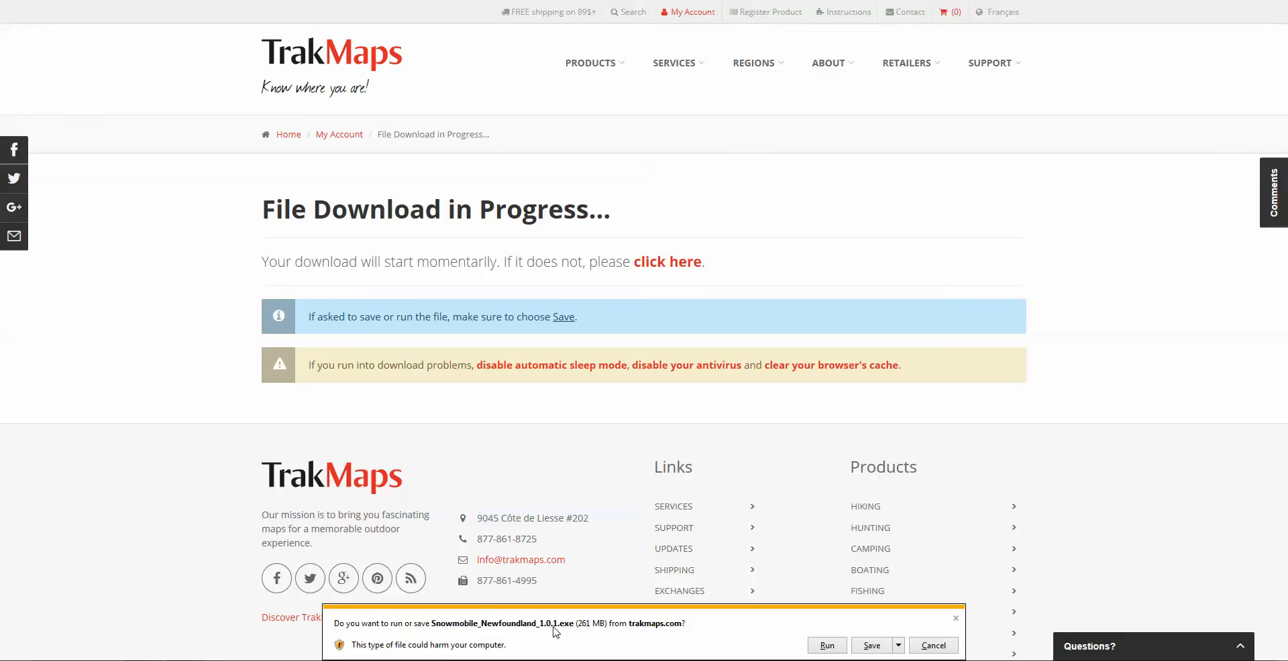
{"action": "mouse_move", "coordinate": [633, 632]}
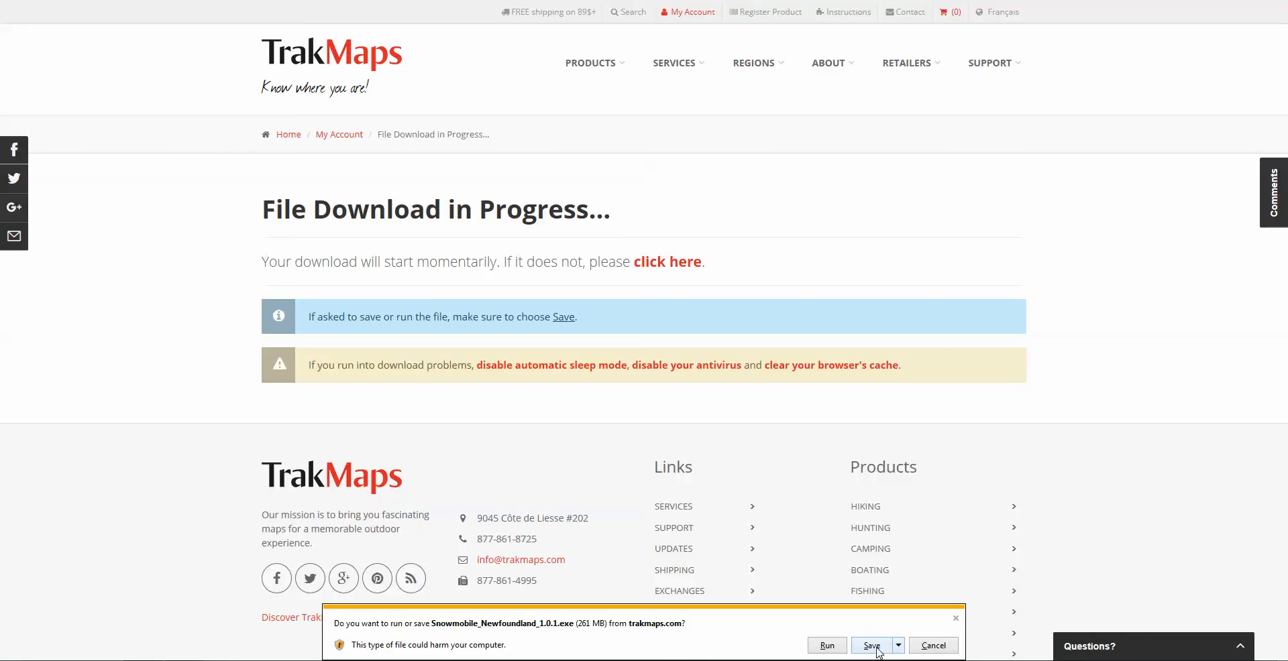
Save Snowmobile_Newfoundland_1.0.1.exe from the browser's run-or-save notification bar
{"action": "left_click", "coordinate": [870, 645]}
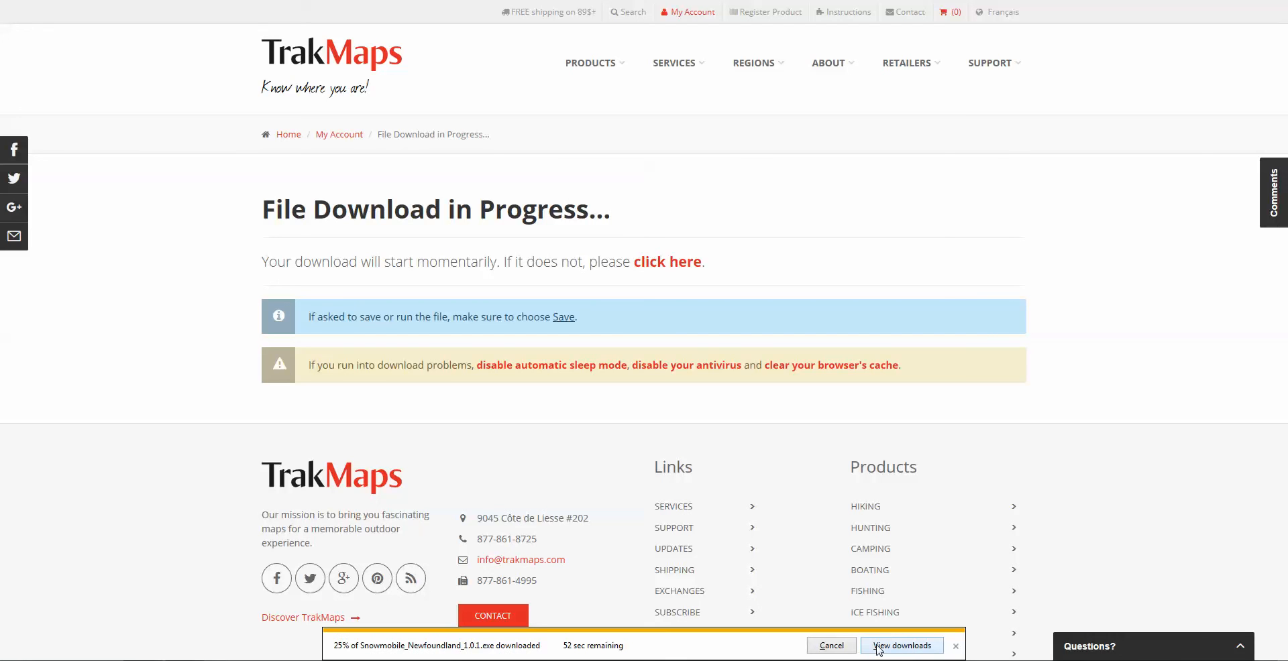